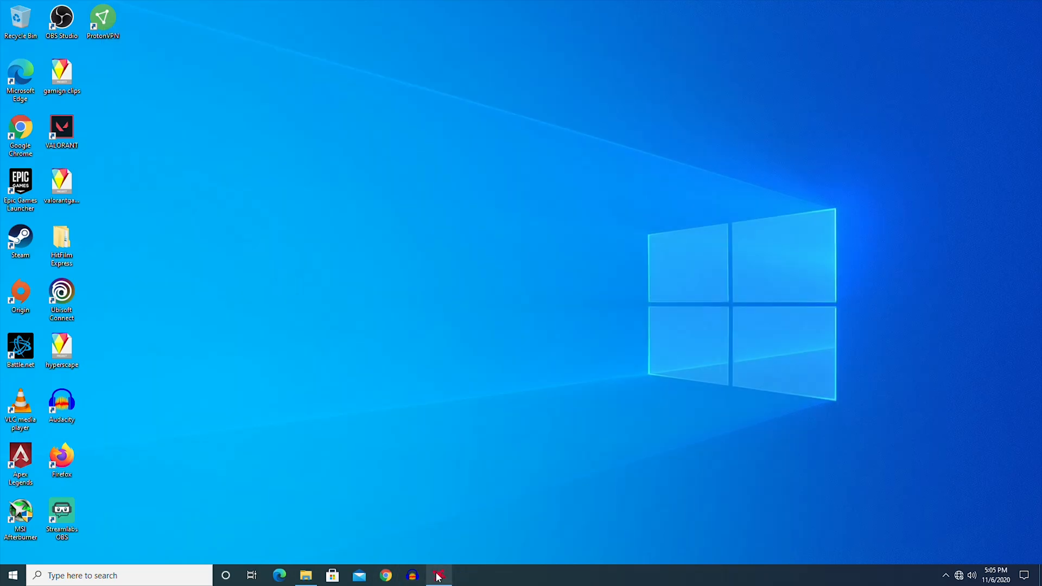
pyautogui.moveTo(97, 204)
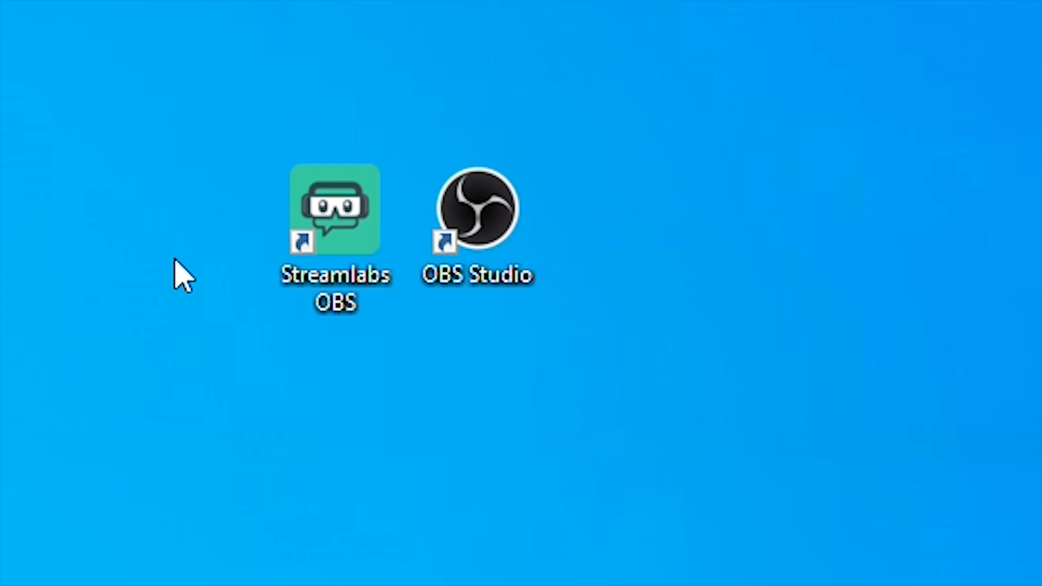
pyautogui.moveTo(303, 336)
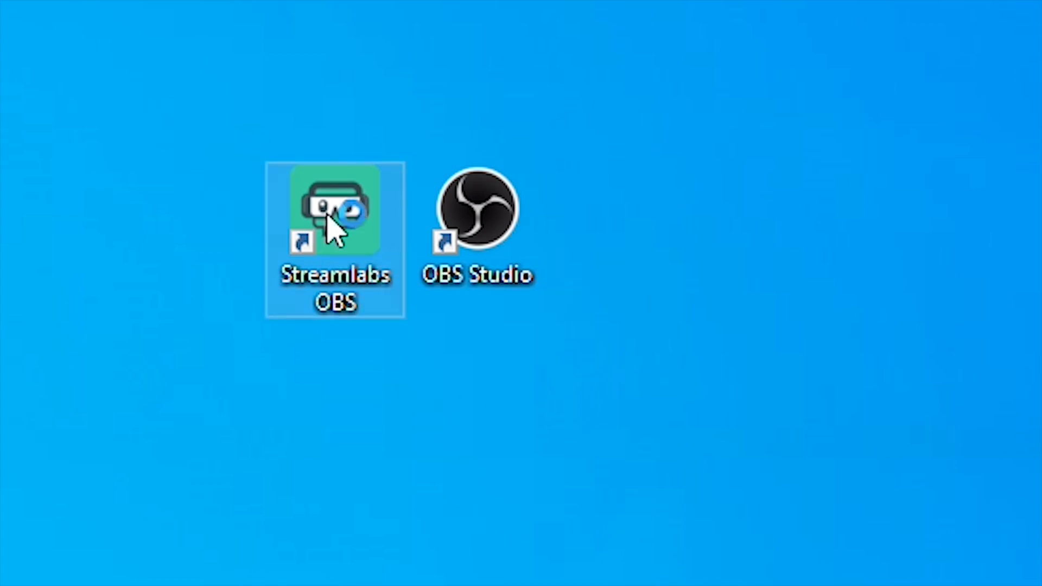
# Step: Launch Streamlabs OBS and maximize its main window to fill the screen
pyautogui.doubleClick(334, 209)
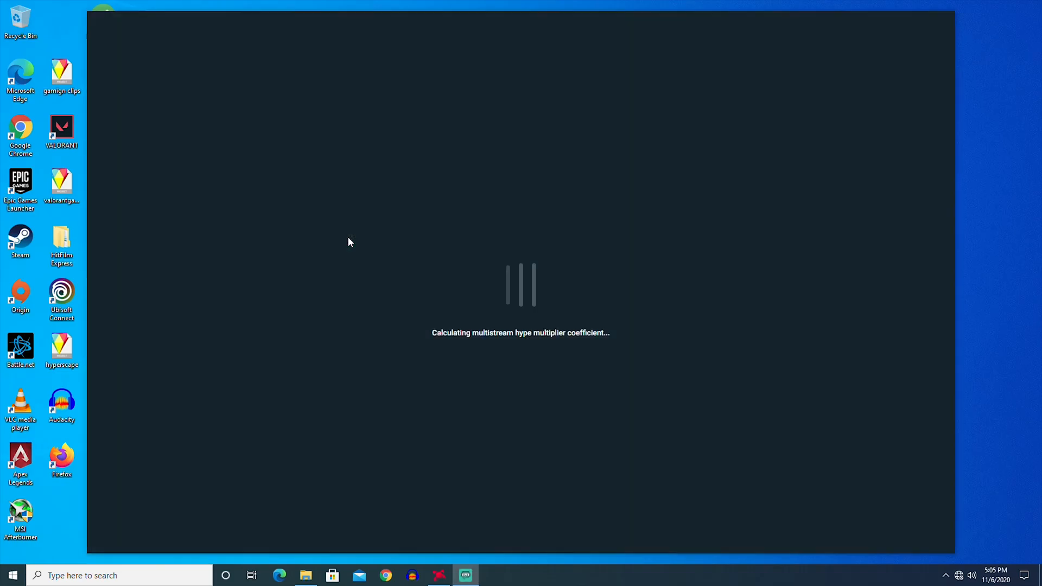
pyautogui.moveTo(387, 260)
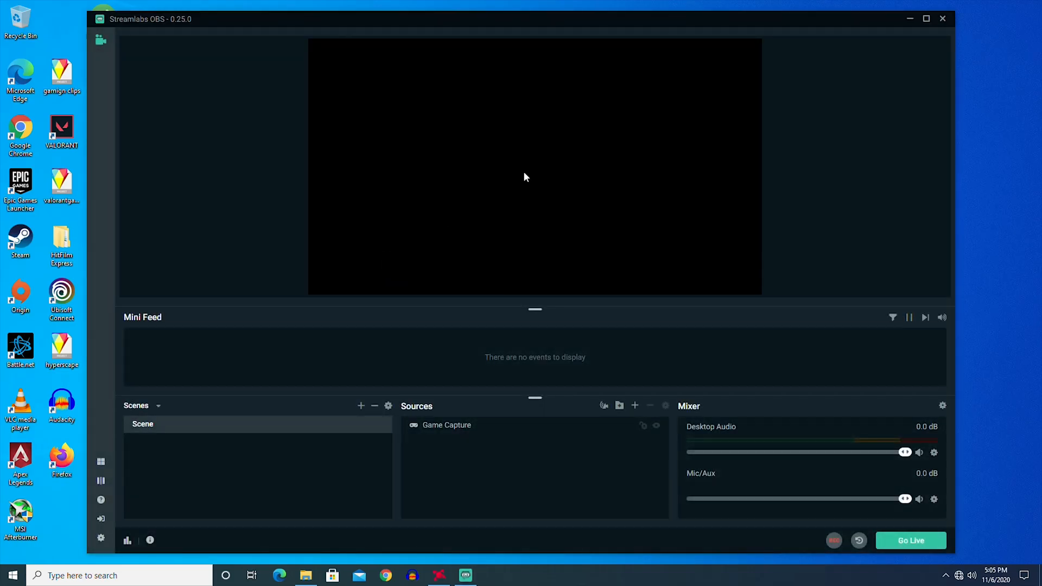
pyautogui.click(926, 18)
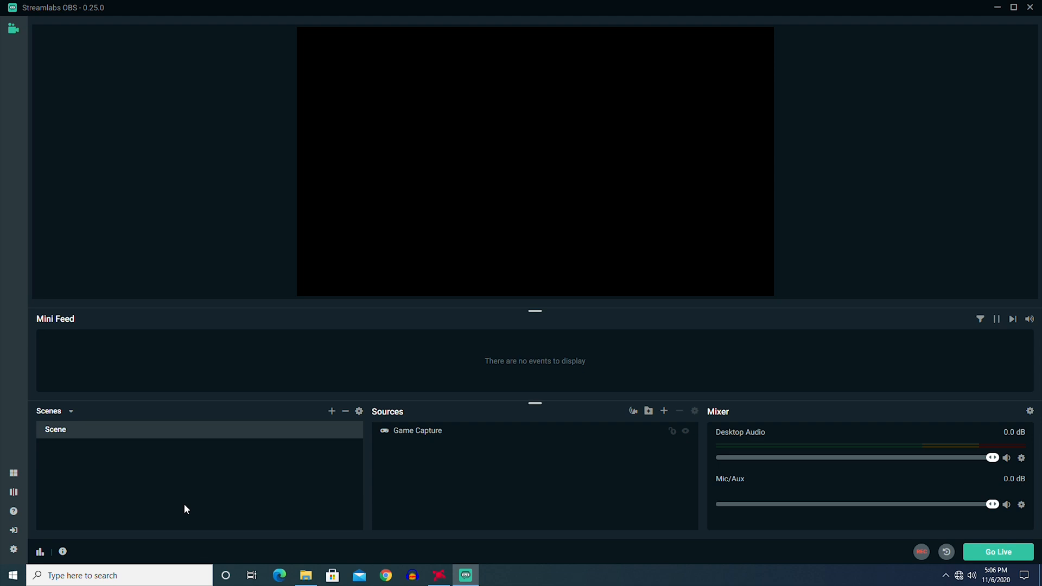
pyautogui.moveTo(177, 511)
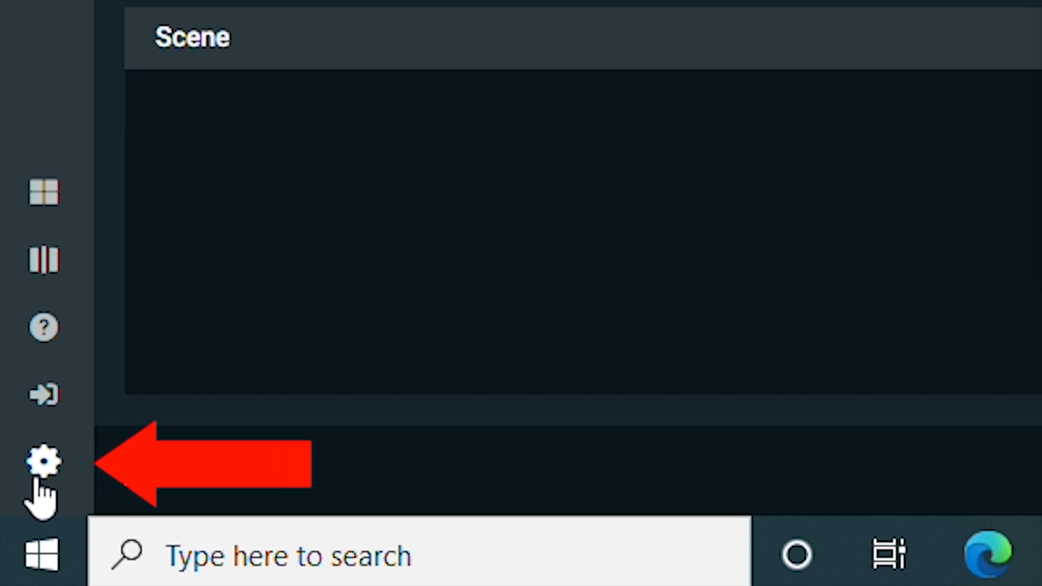
# Step: Bring up the Settings window on the General page with output options in view
pyautogui.click(45, 460)
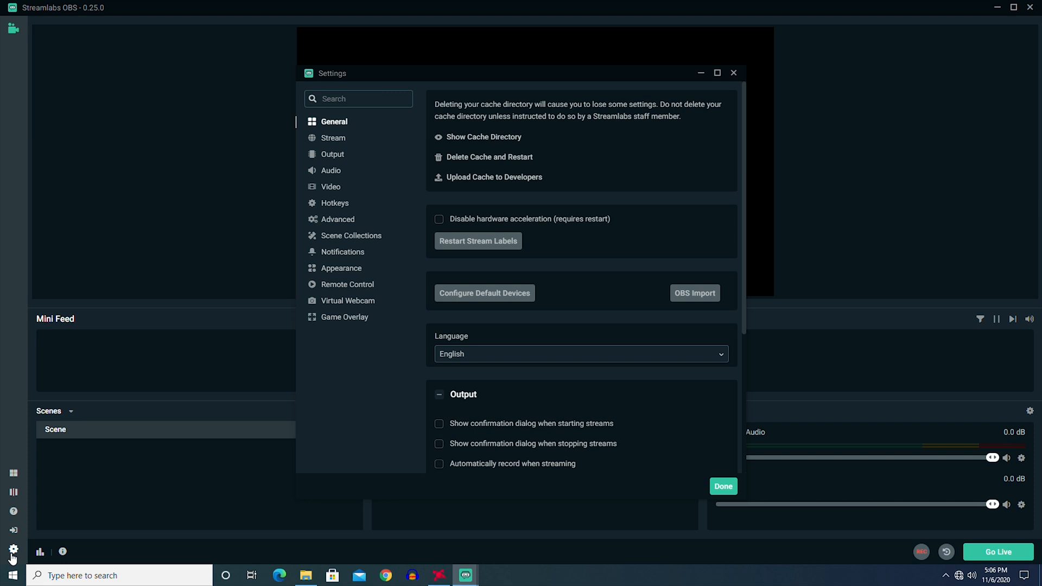
pyautogui.moveTo(344, 147)
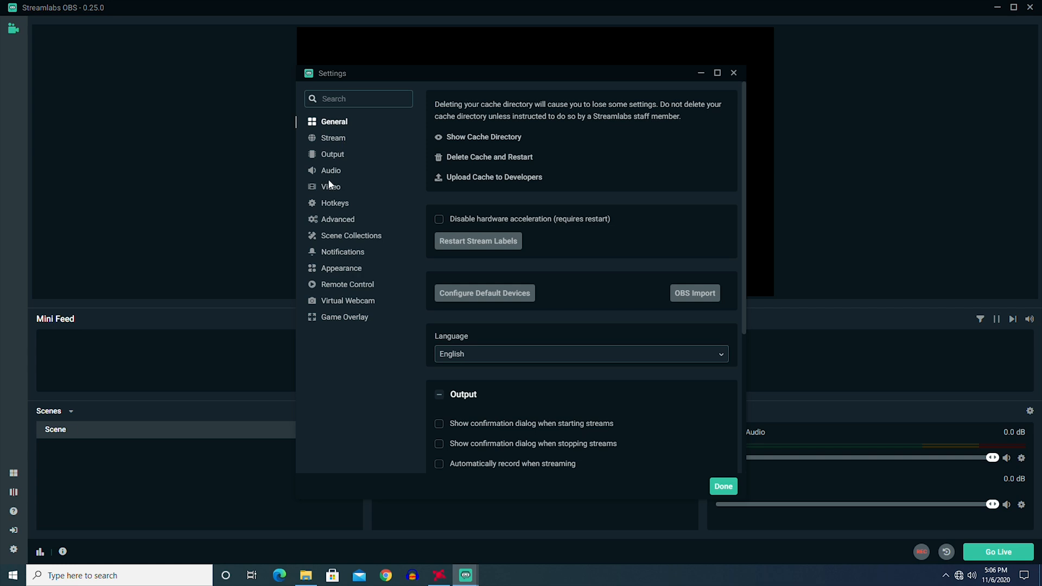
pyautogui.click(329, 186)
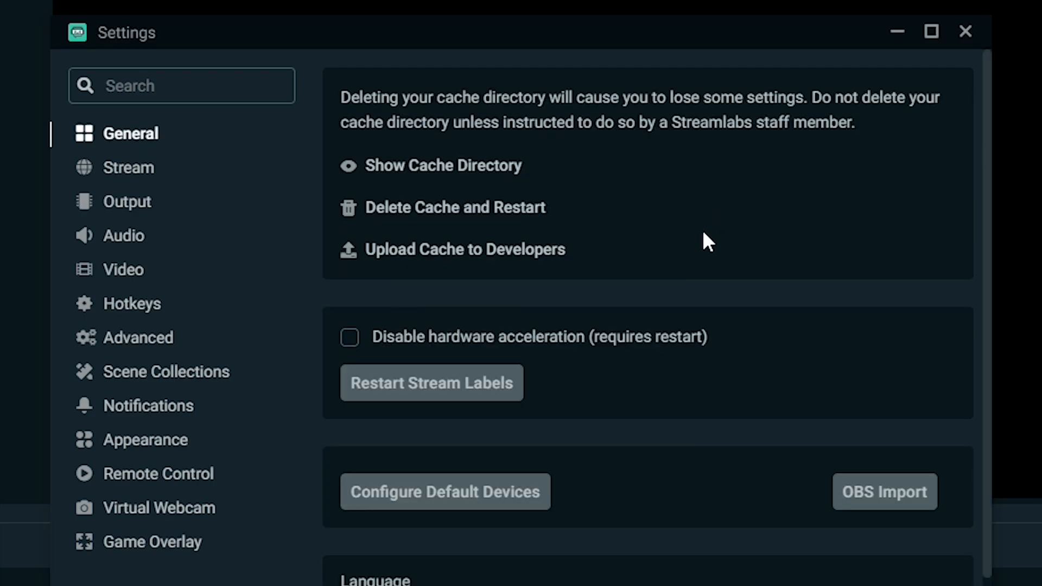
pyautogui.scroll(-3)
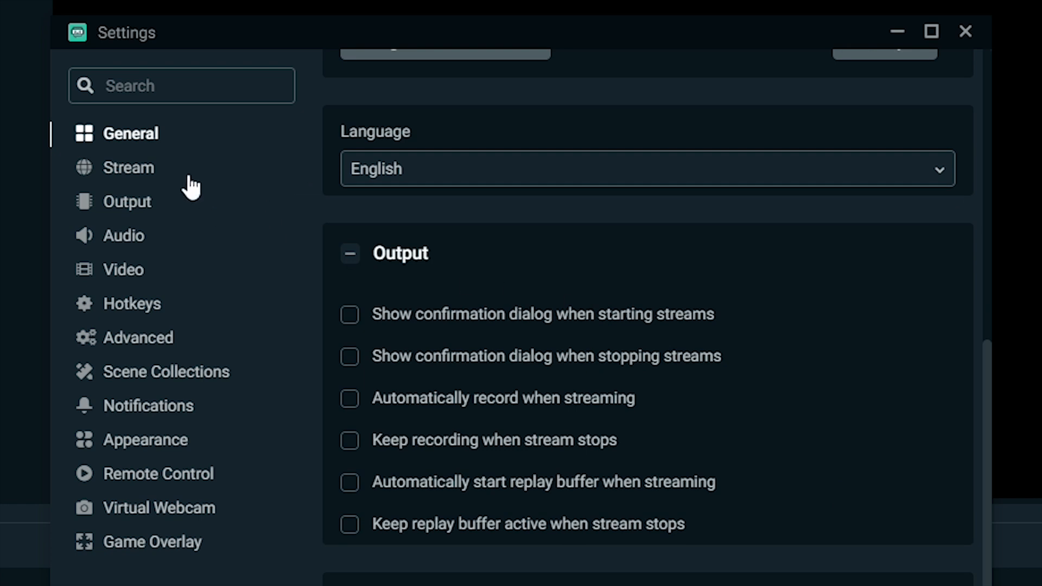
# Step: On the Stream page keep Streaming Services with Twitch and the automatic server
pyautogui.click(128, 167)
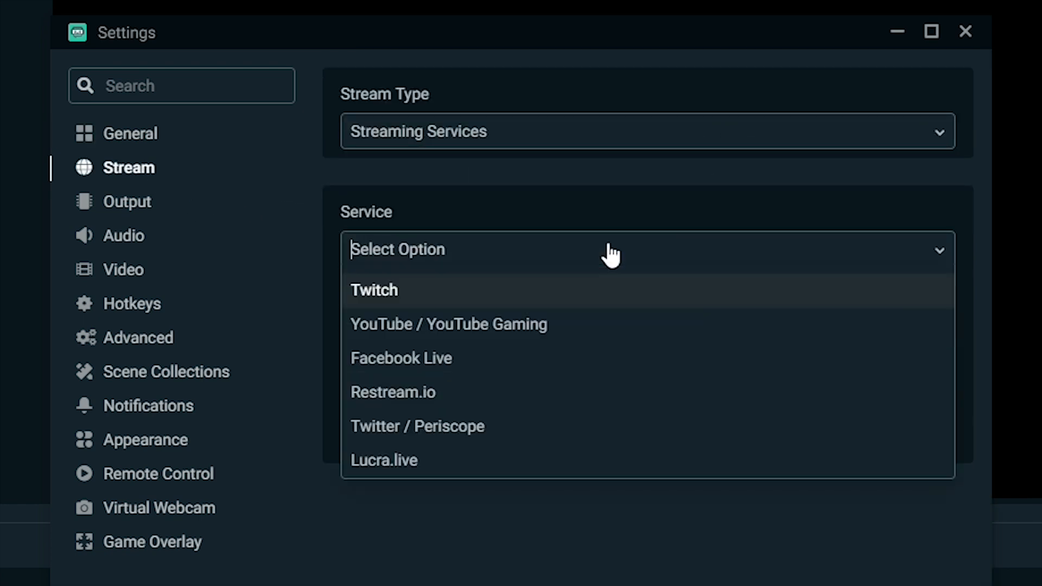
pyautogui.moveTo(526, 300)
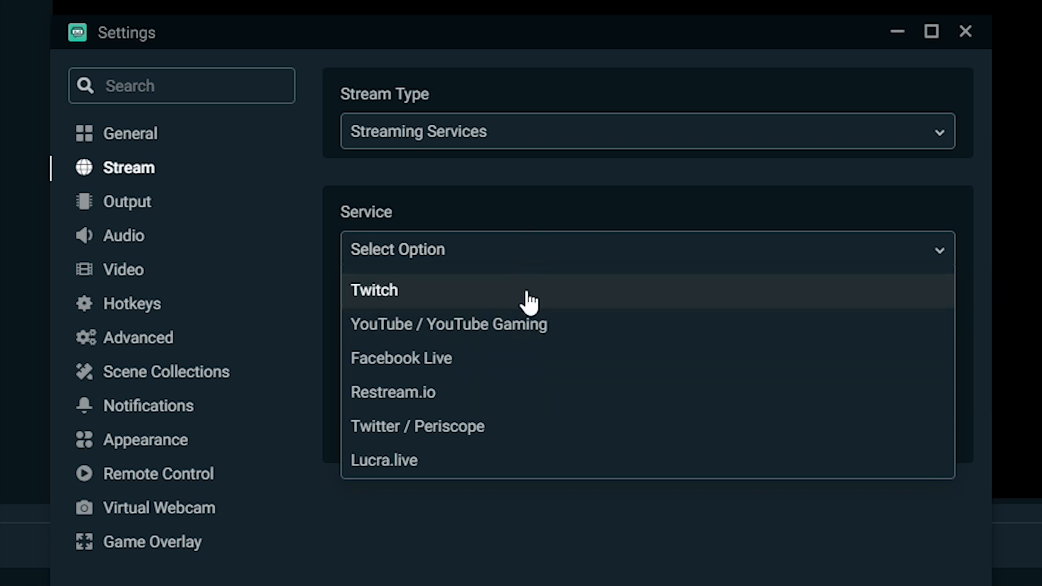
pyautogui.moveTo(565, 134)
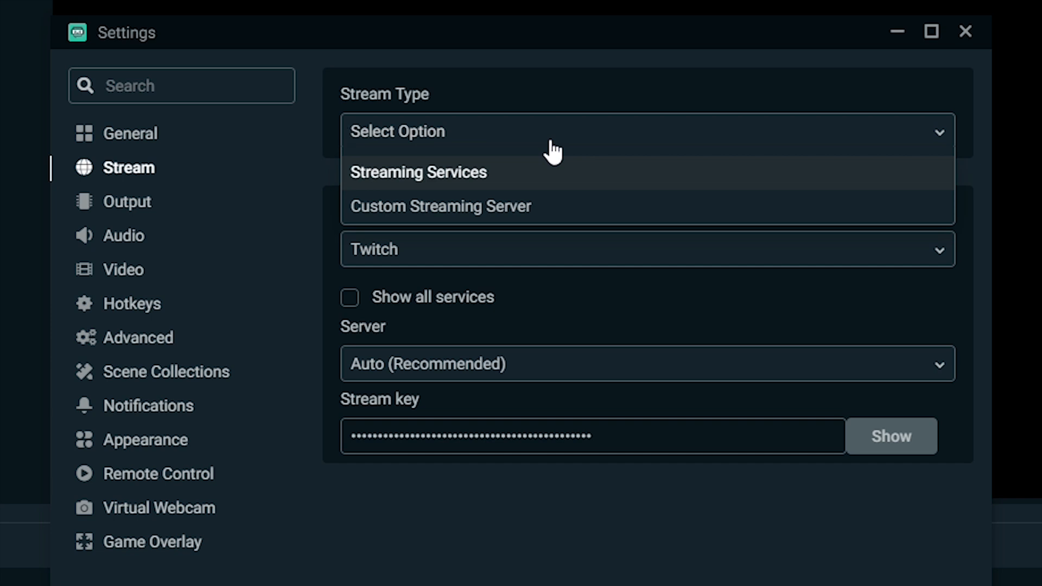
pyautogui.click(417, 173)
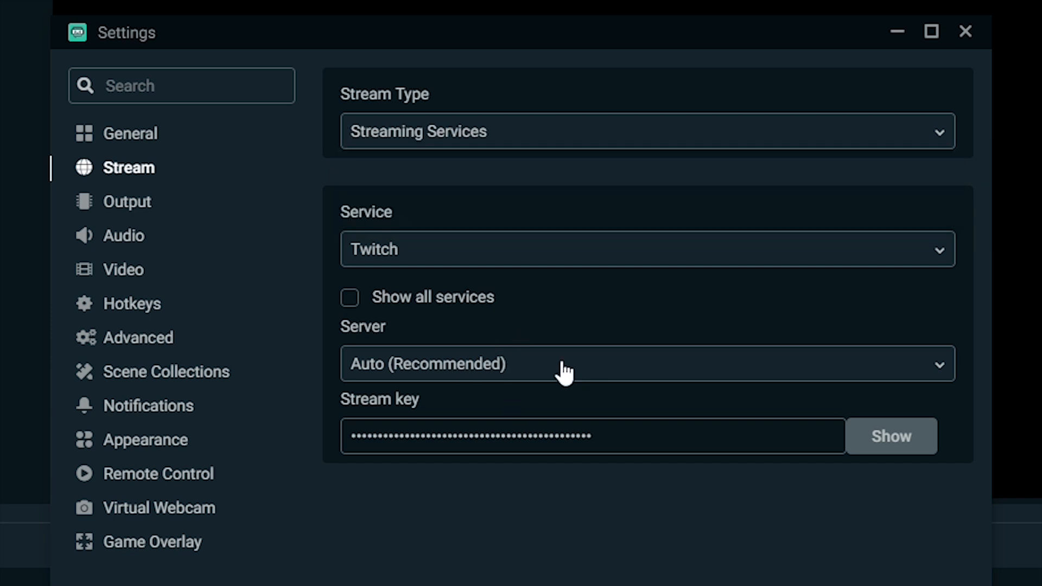
# Step: On the Output page in Advanced mode, choose AMD as the streaming encoder
pyautogui.click(126, 202)
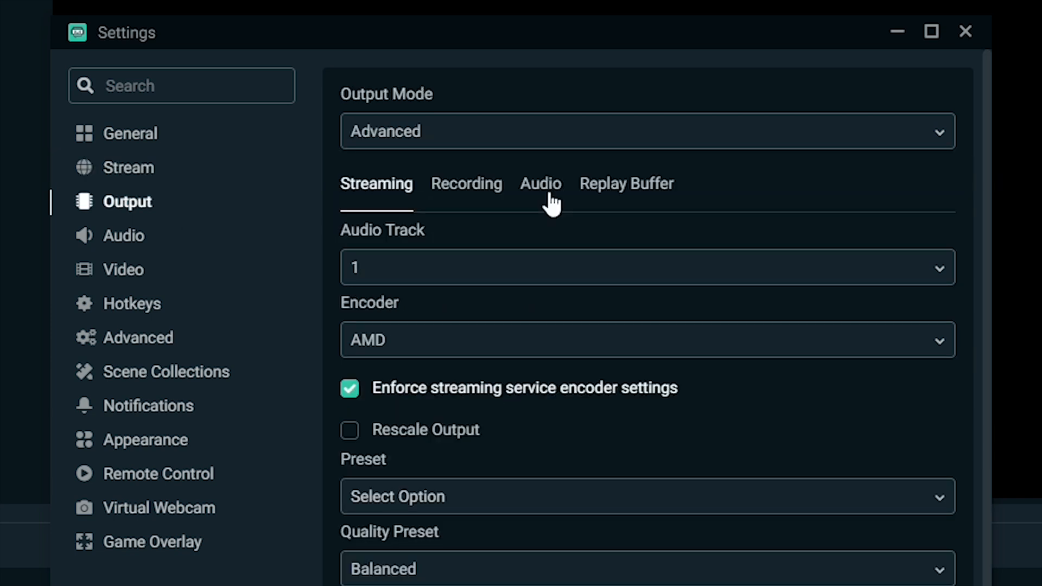
pyautogui.moveTo(503, 171)
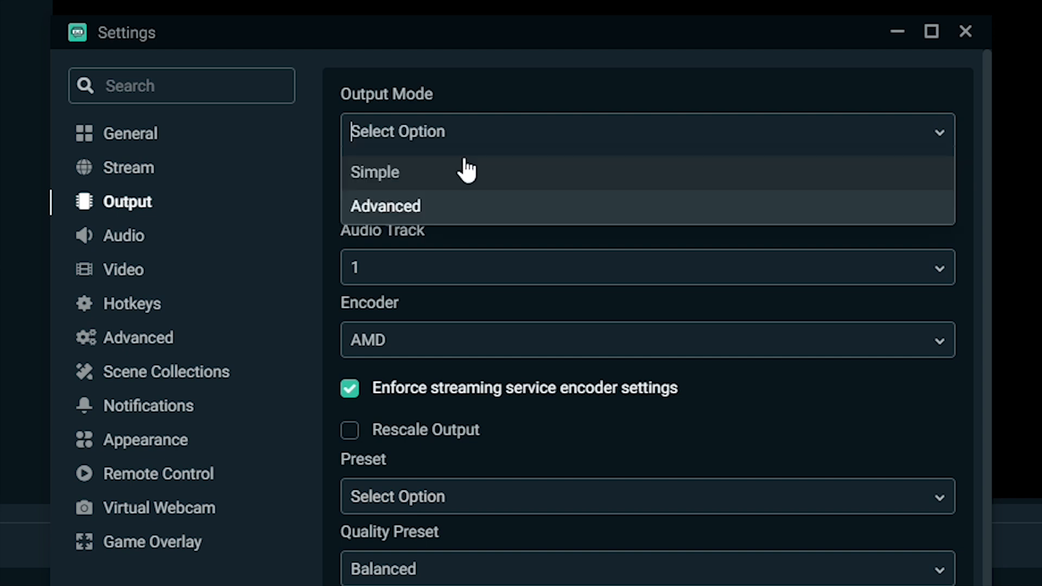
pyautogui.click(384, 205)
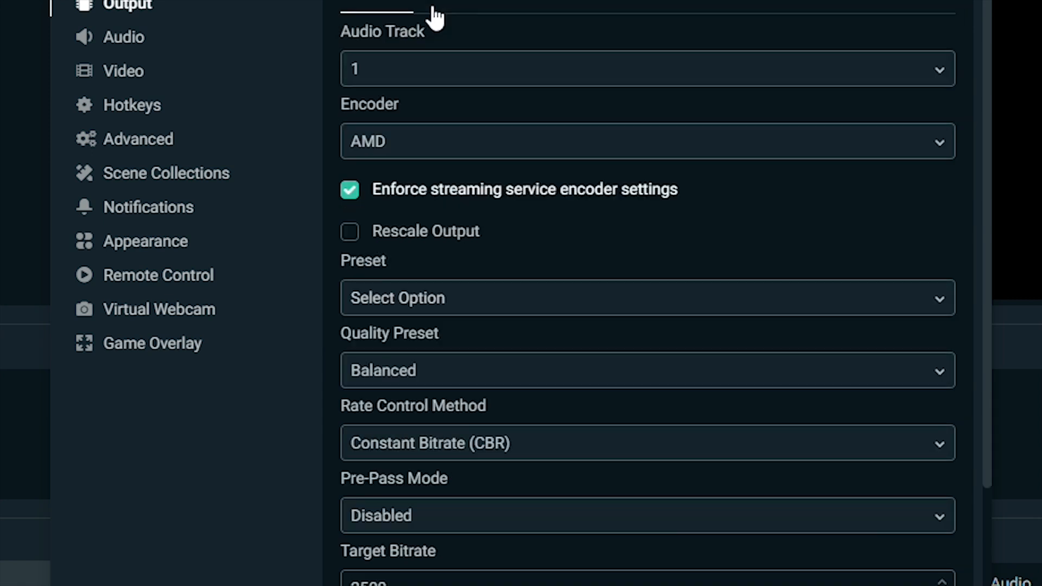
pyautogui.moveTo(426, 76)
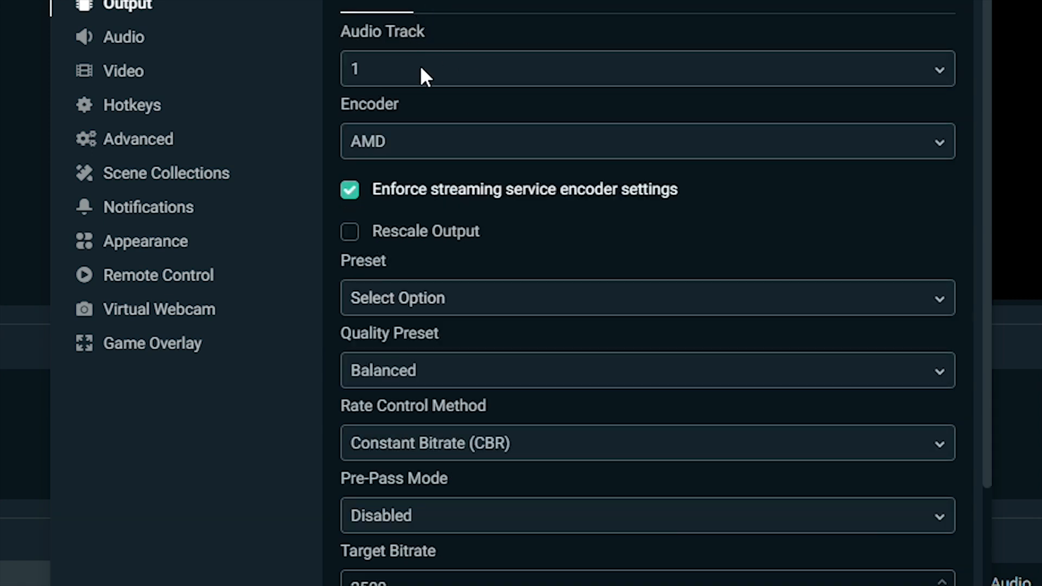
pyautogui.moveTo(478, 144)
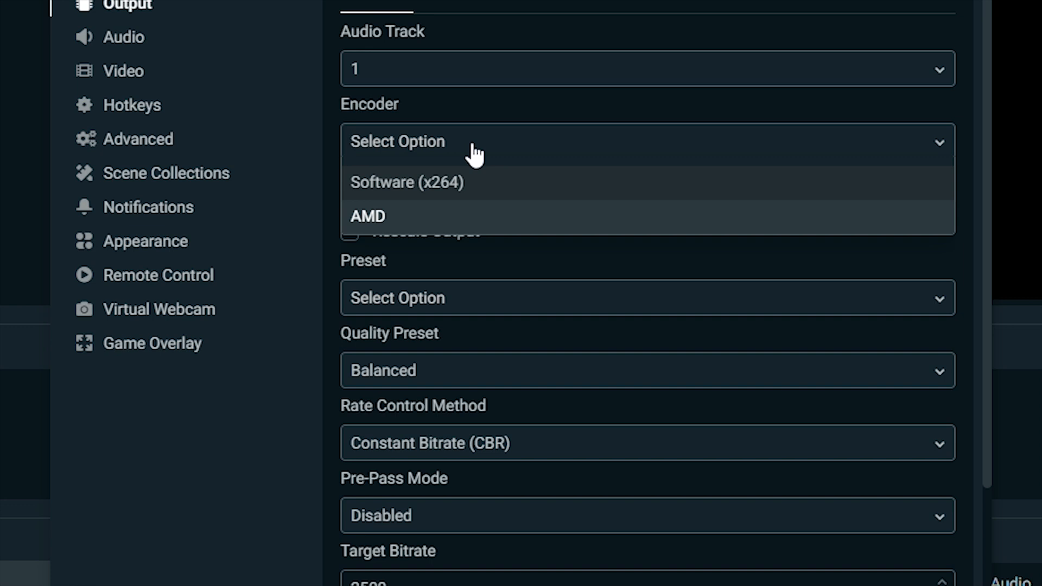
pyautogui.moveTo(444, 189)
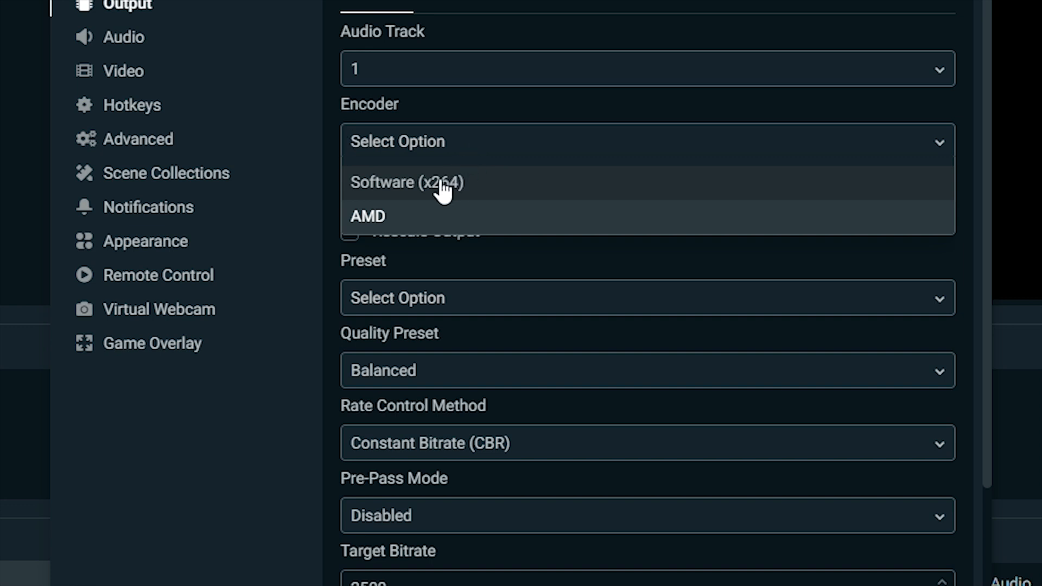
pyautogui.moveTo(419, 216)
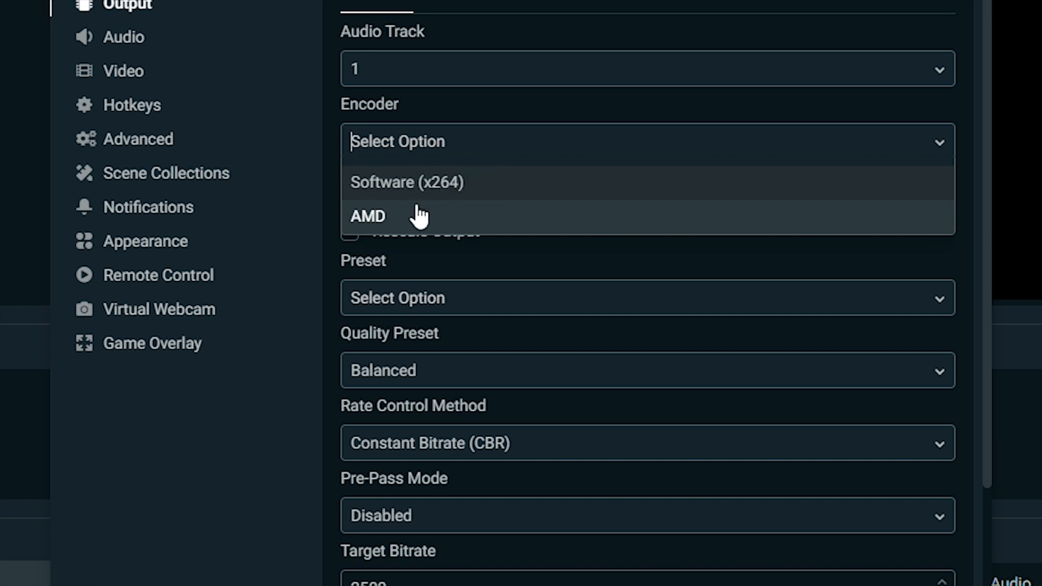
pyautogui.moveTo(525, 169)
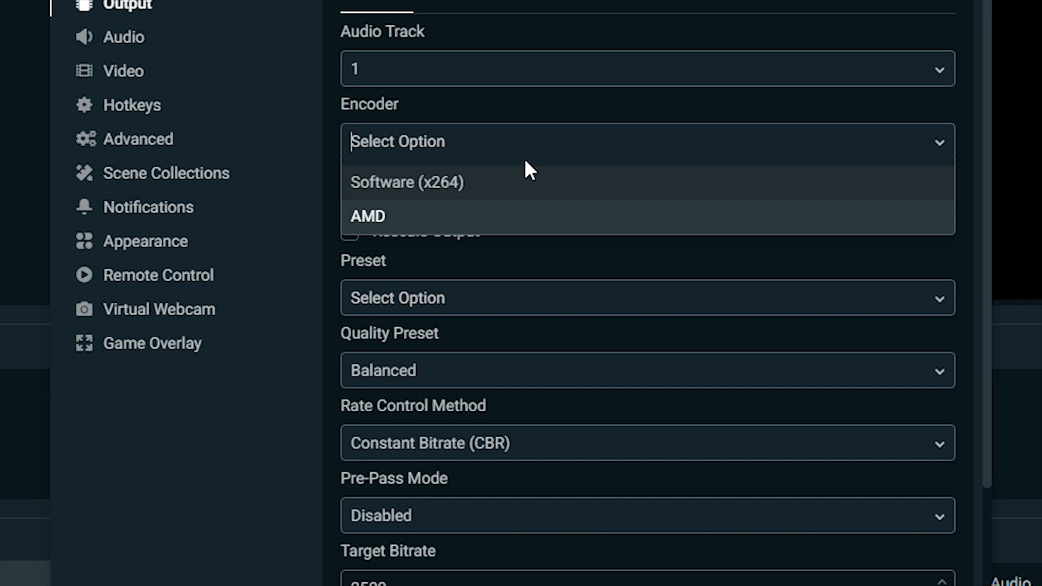
pyautogui.moveTo(511, 158)
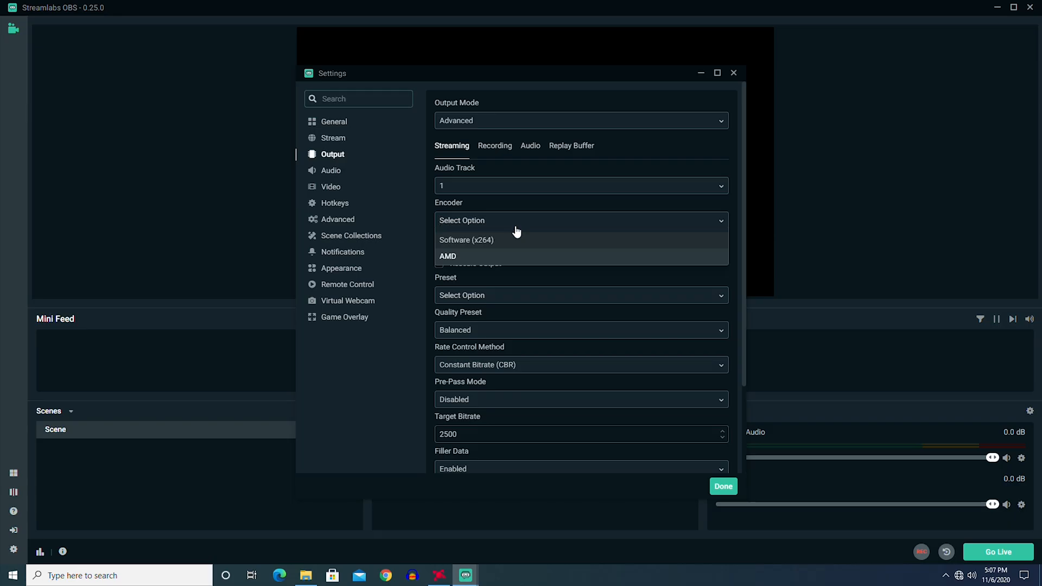
pyautogui.moveTo(536, 258)
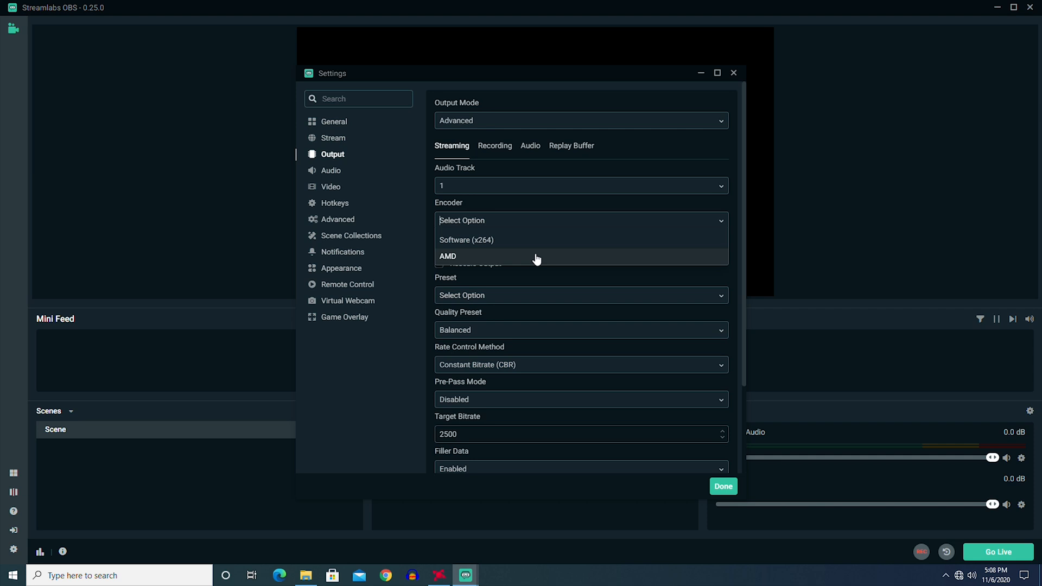
pyautogui.click(448, 256)
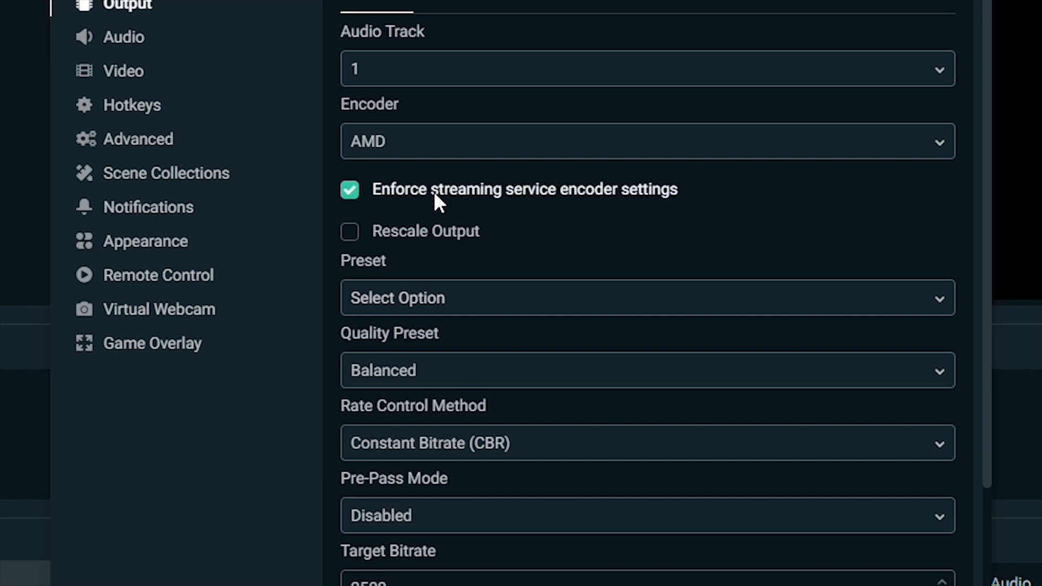
pyautogui.moveTo(387, 212)
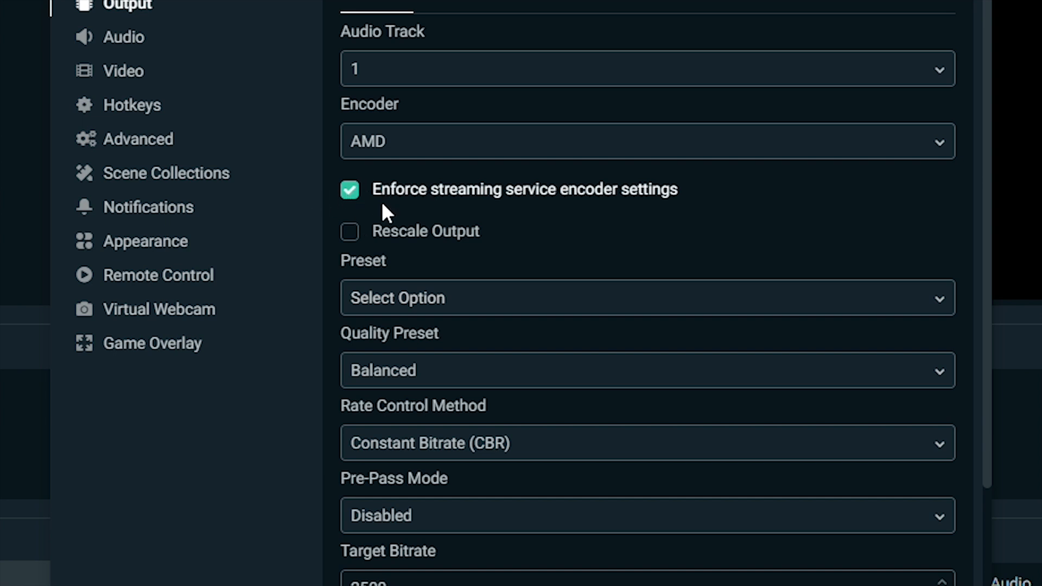
pyautogui.moveTo(389, 241)
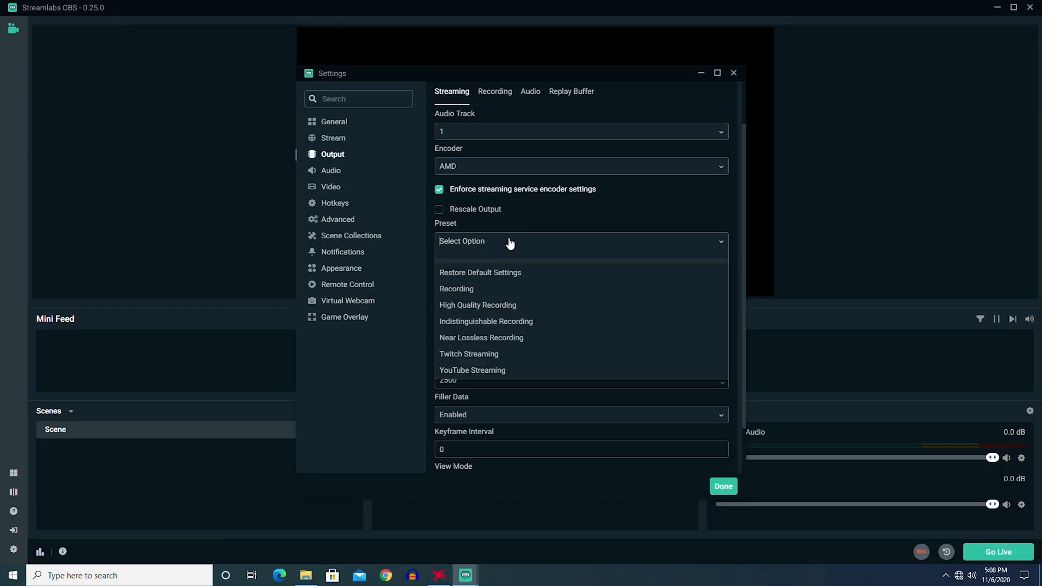
pyautogui.moveTo(518, 275)
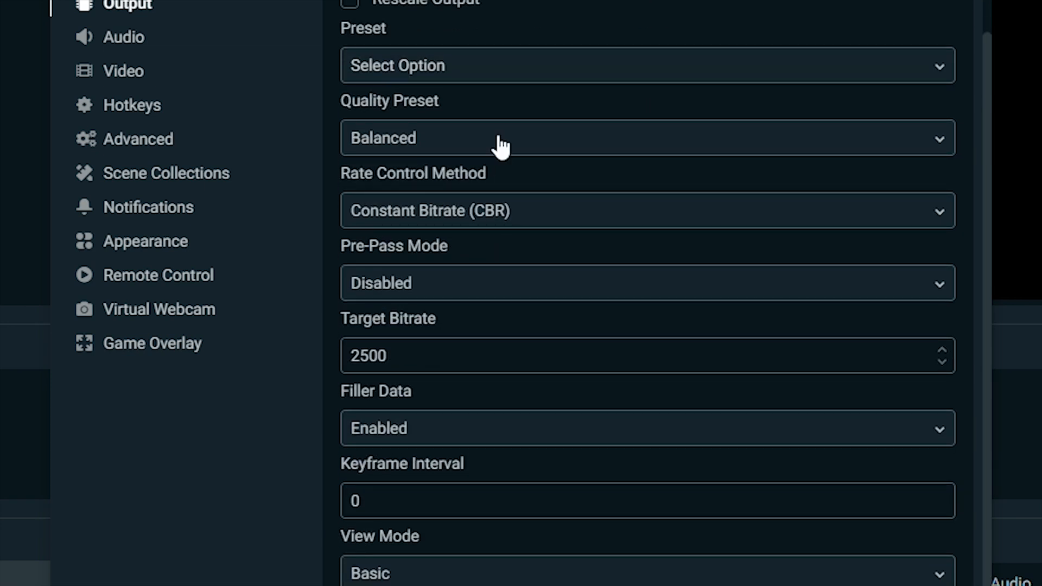
pyautogui.moveTo(492, 222)
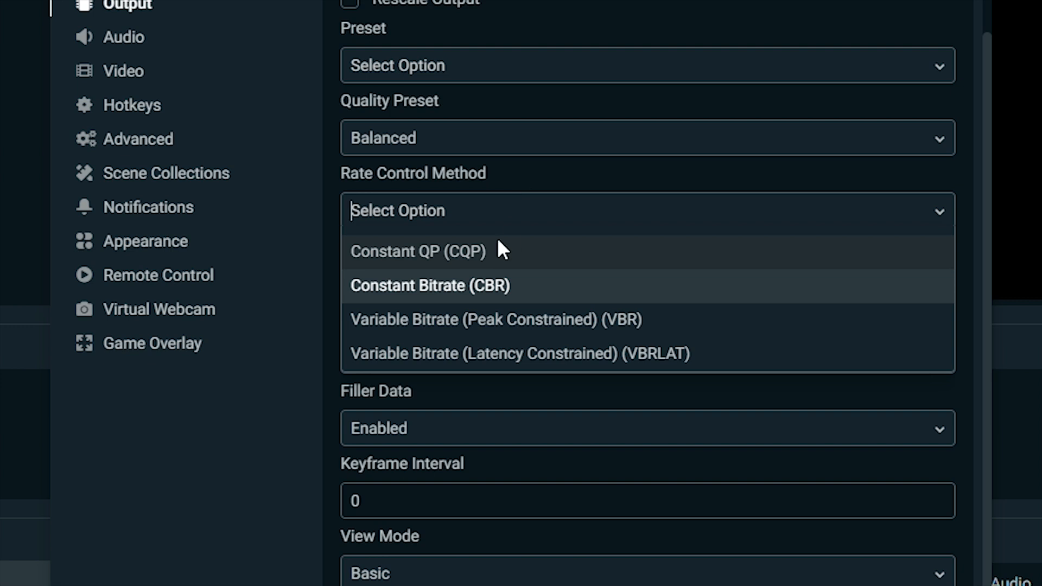
pyautogui.moveTo(529, 325)
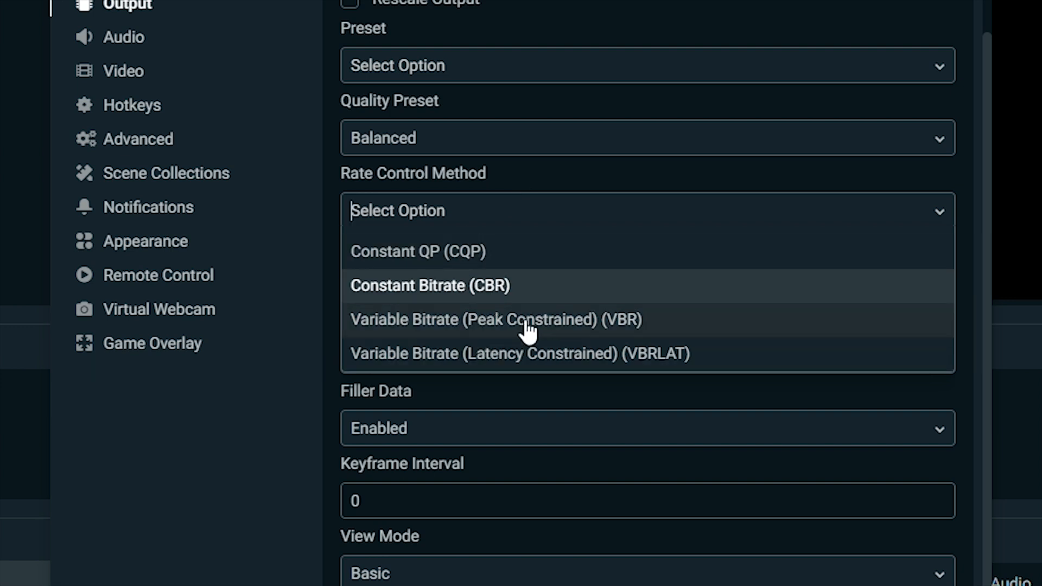
pyautogui.moveTo(522, 191)
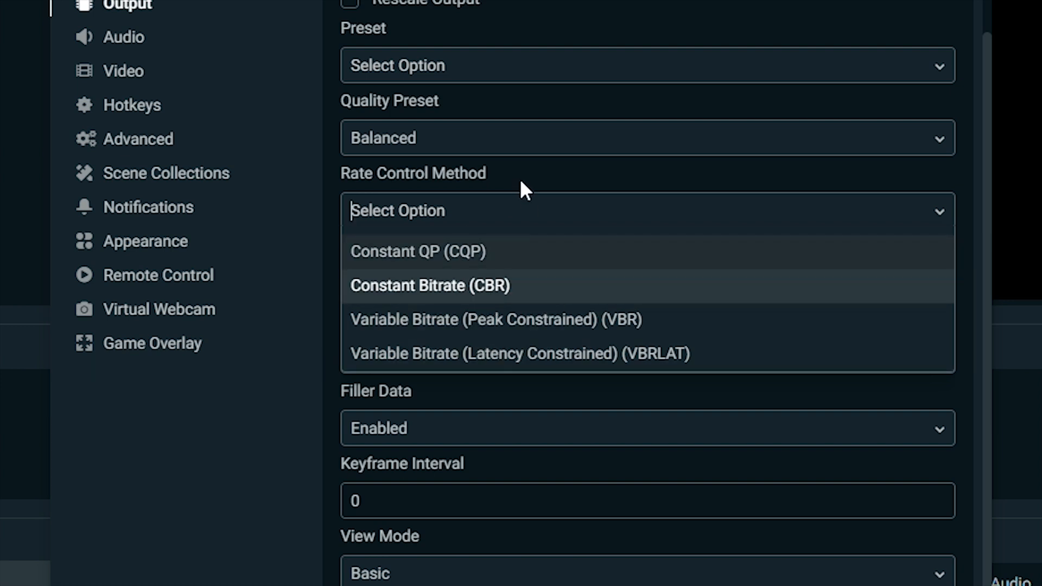
pyautogui.click(429, 286)
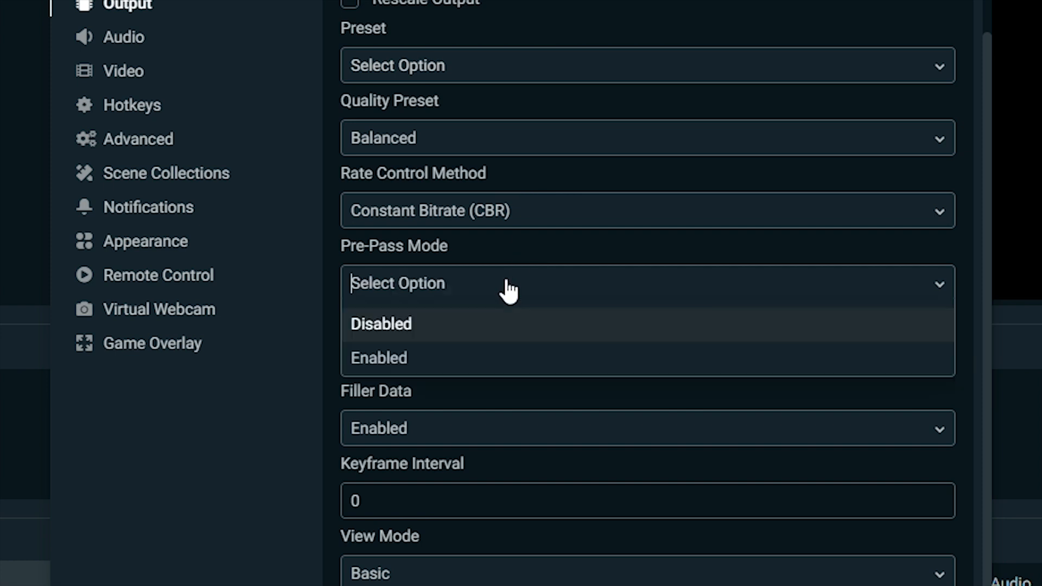
pyautogui.click(381, 325)
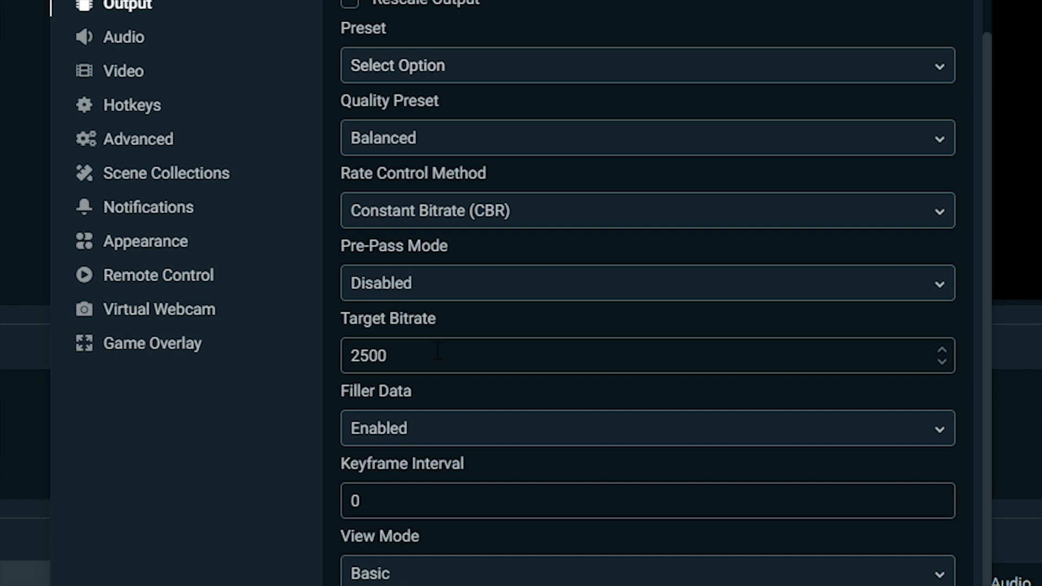
pyautogui.moveTo(443, 326)
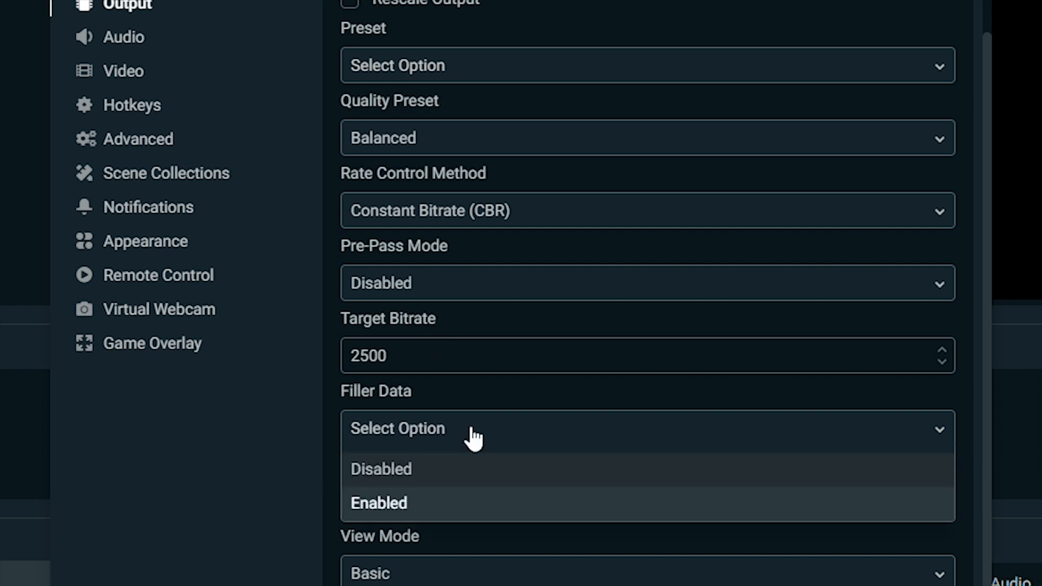
pyautogui.click(378, 502)
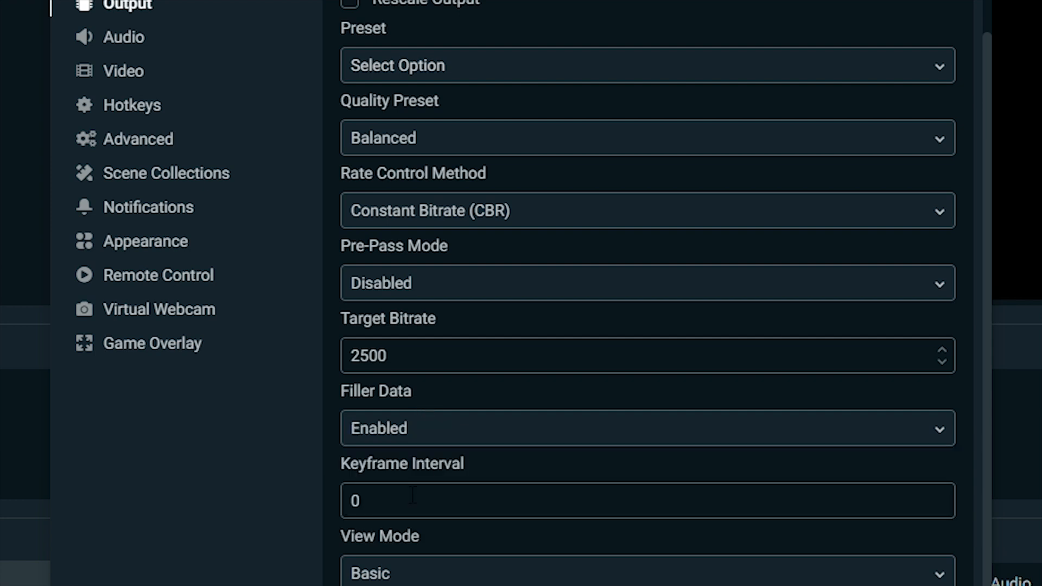
pyautogui.moveTo(397, 484)
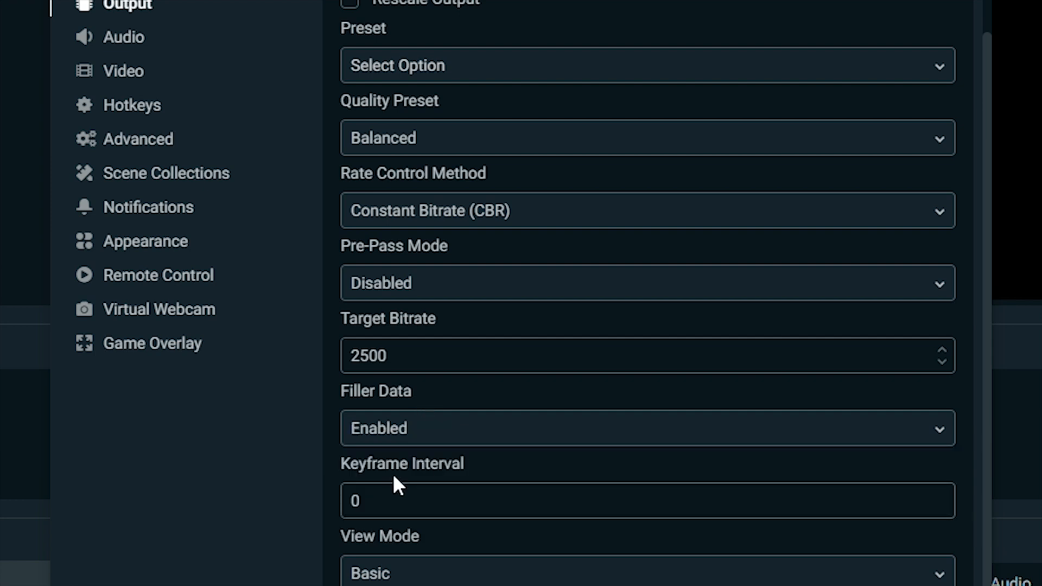
pyautogui.moveTo(458, 575)
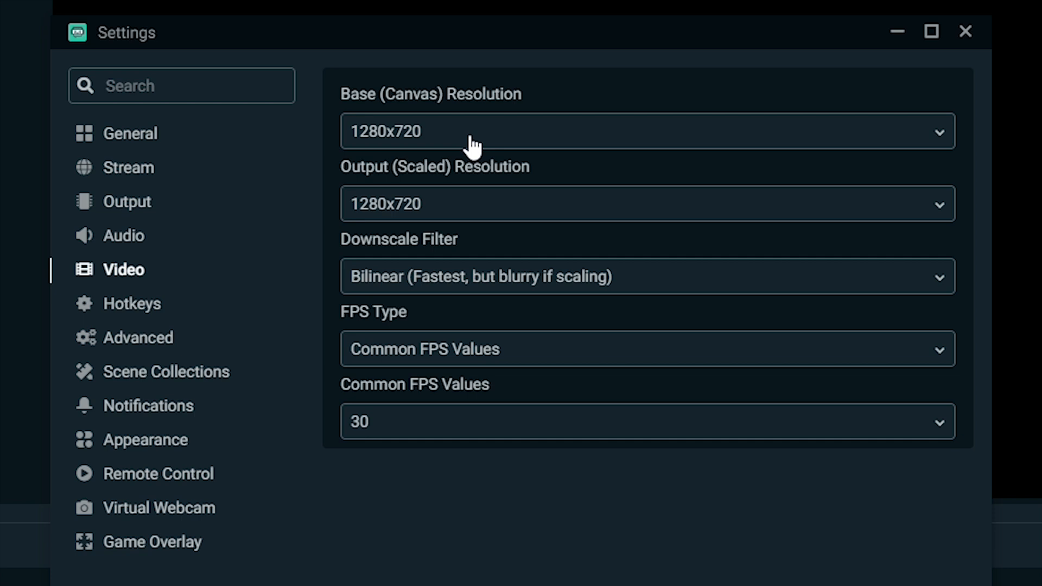
pyautogui.moveTo(480, 201)
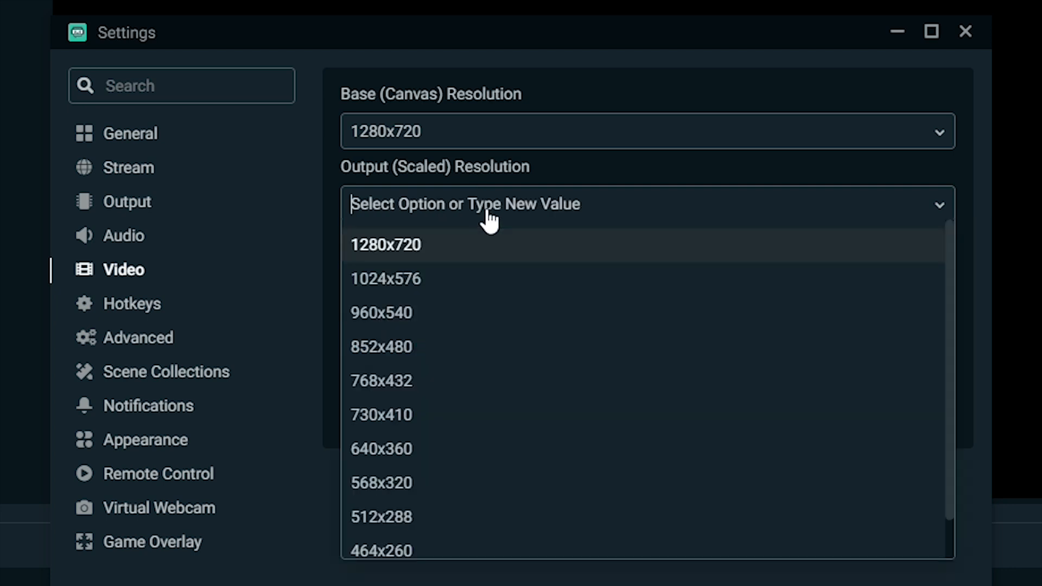
pyautogui.moveTo(432, 279)
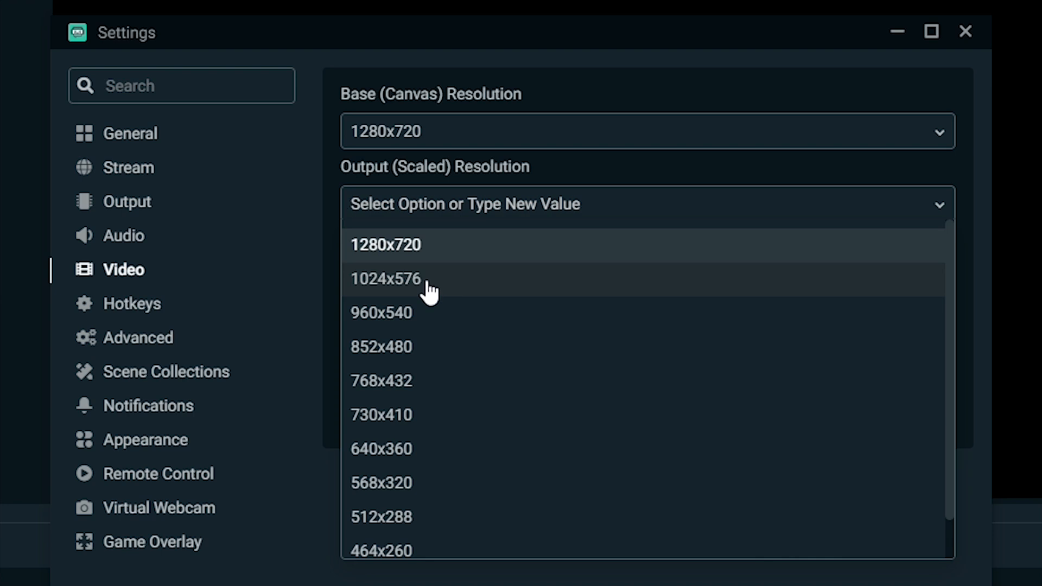
# Step: Set output resolution 1280x720, Bilinear downscale filter, Common FPS Values at 30 FPS
pyautogui.click(384, 279)
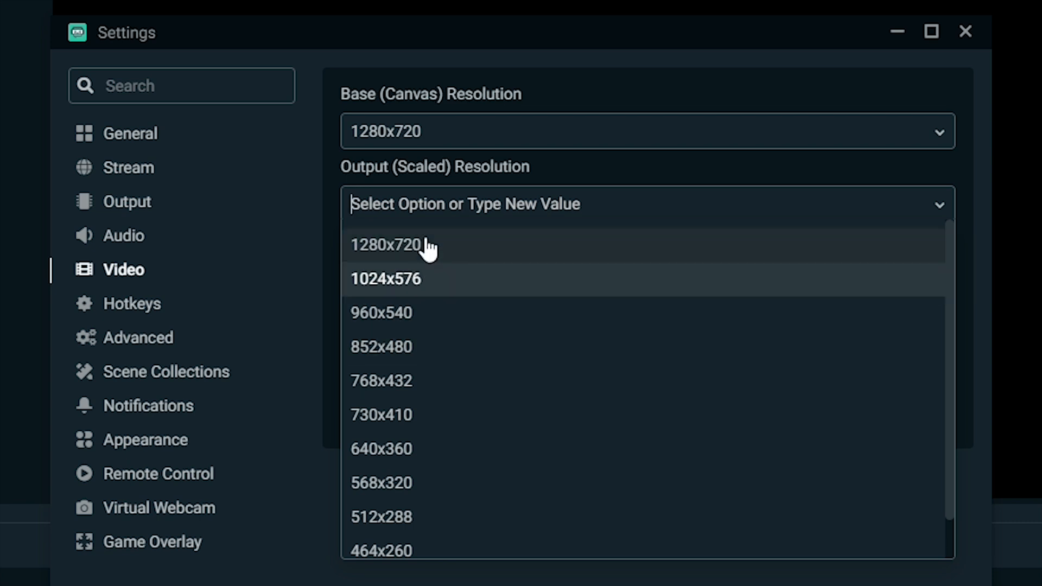
pyautogui.click(386, 244)
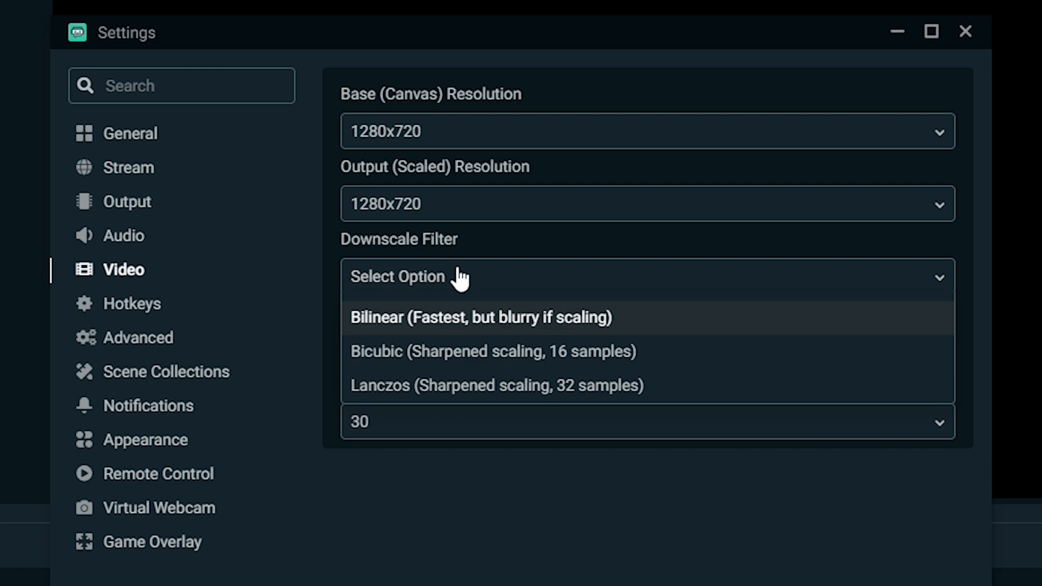
pyautogui.moveTo(470, 385)
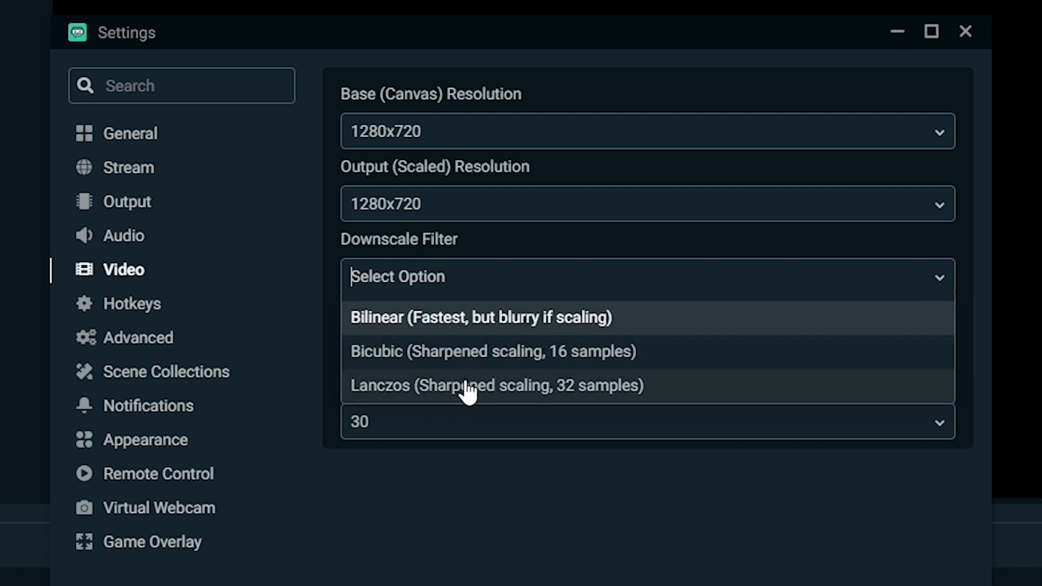
pyautogui.moveTo(418, 292)
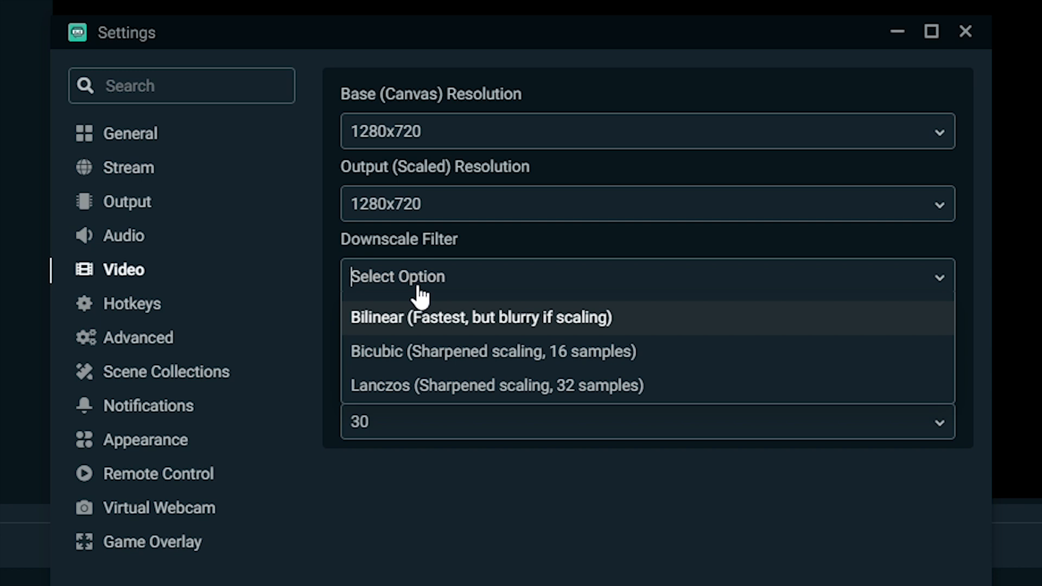
pyautogui.click(479, 317)
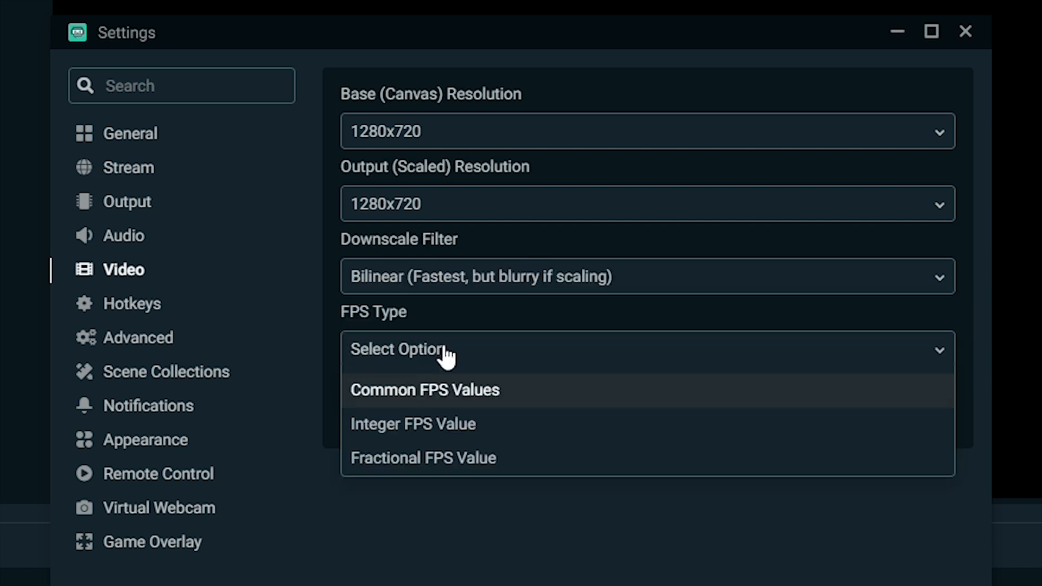
pyautogui.moveTo(472, 406)
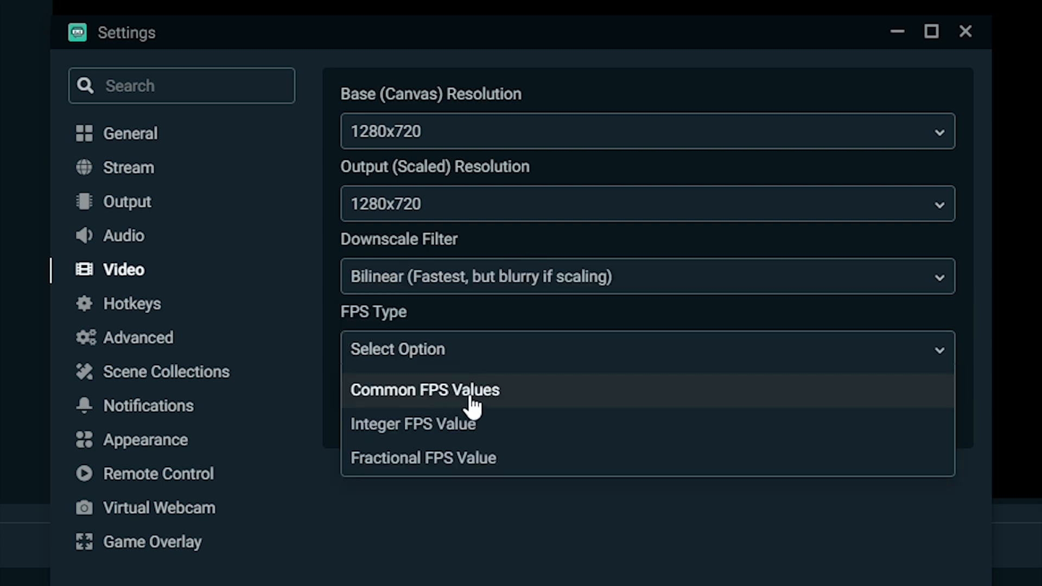
pyautogui.click(425, 390)
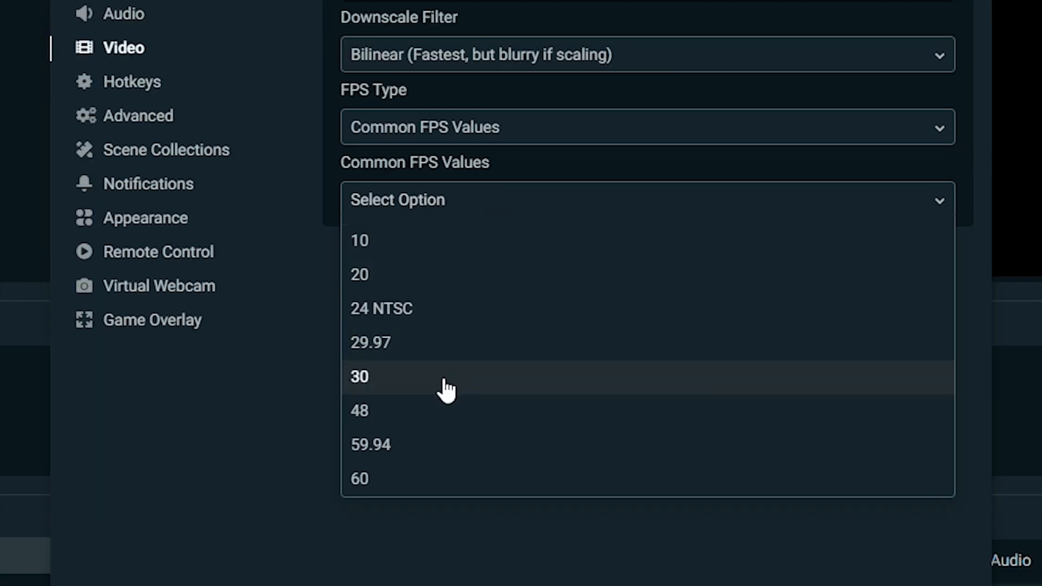
pyautogui.click(359, 376)
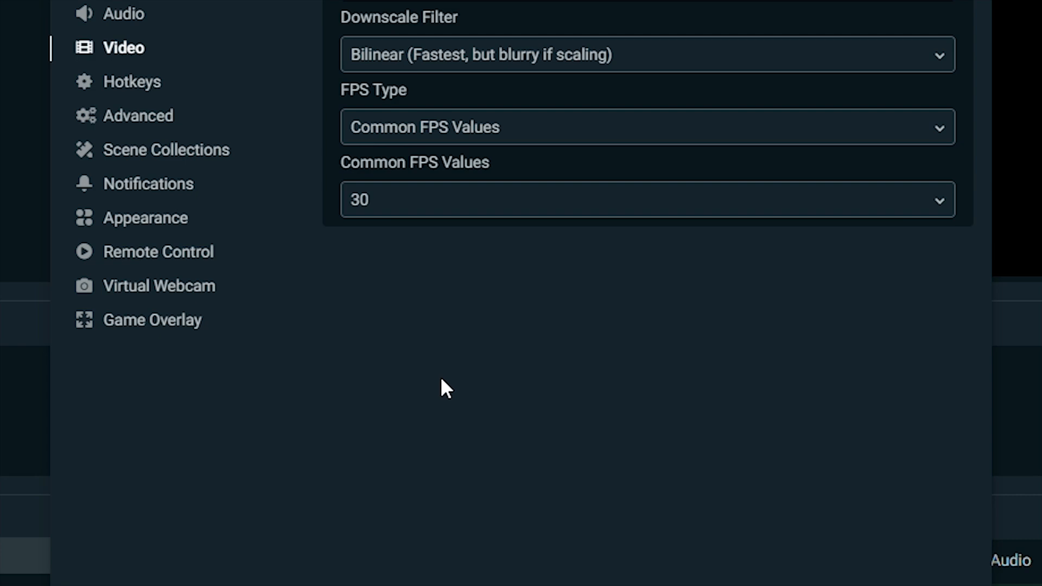